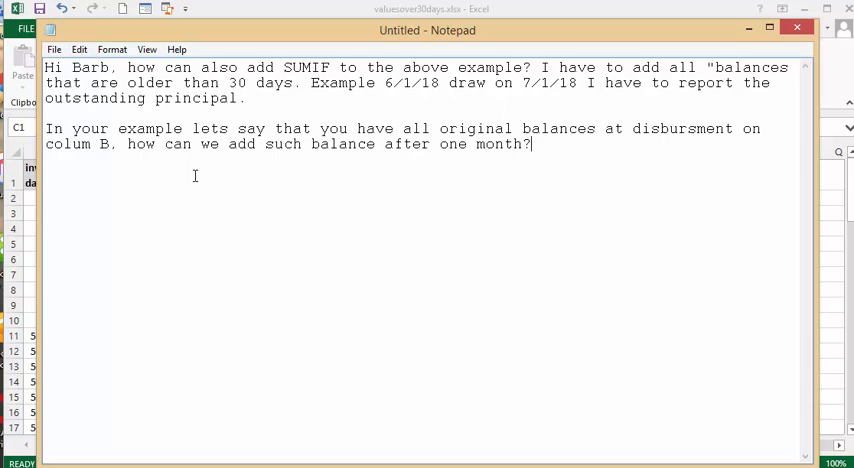
mouse_move(180, 256)
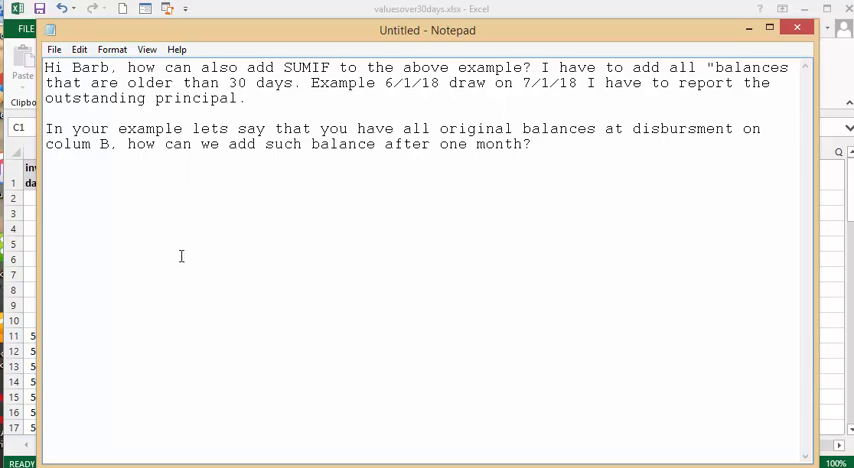
Leave the Notepad question and return to the Excel invoice sheet.
left_click(532, 144)
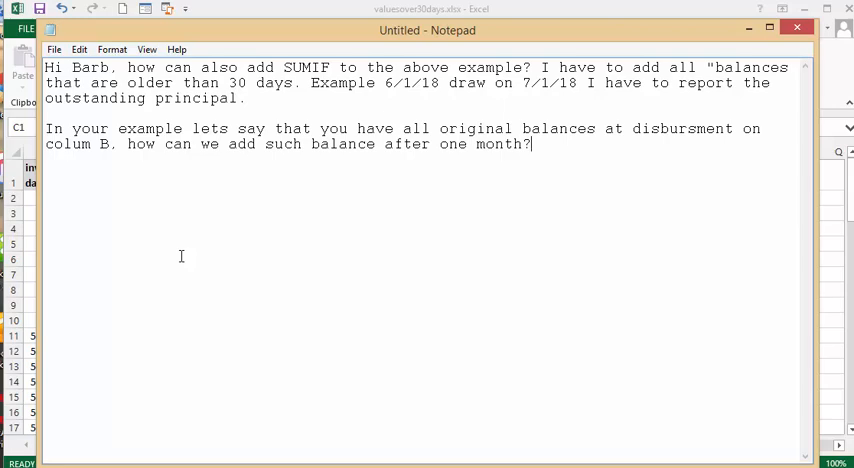
mouse_move(240, 224)
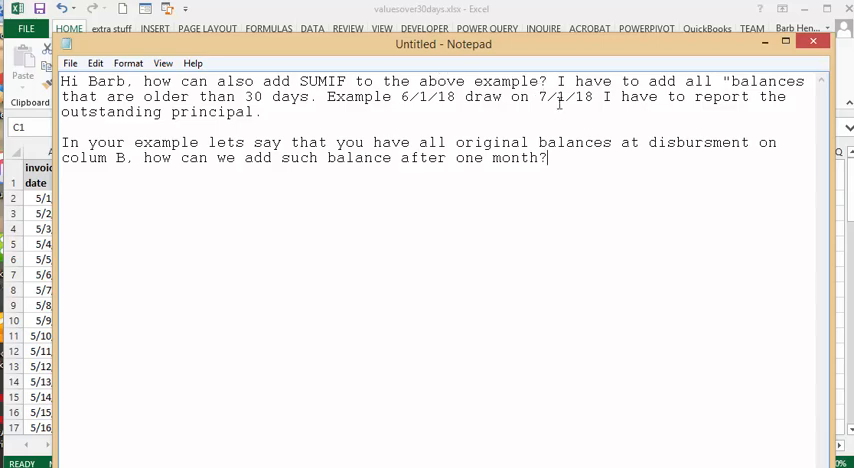
mouse_move(824, 92)
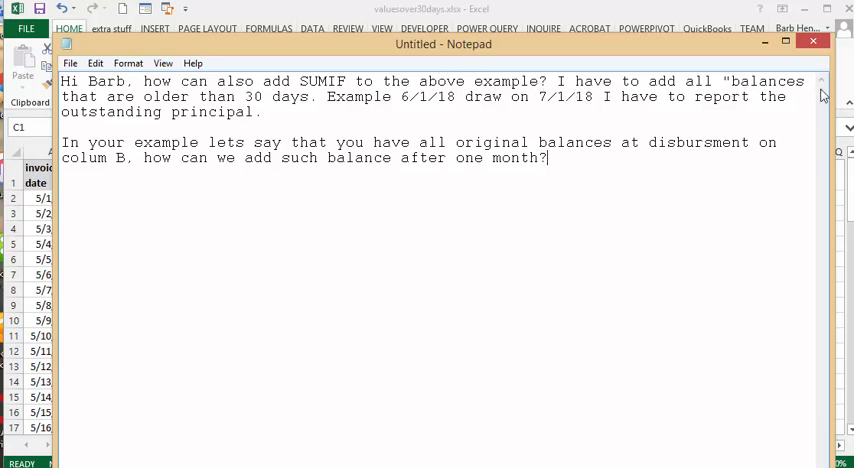
mouse_move(348, 110)
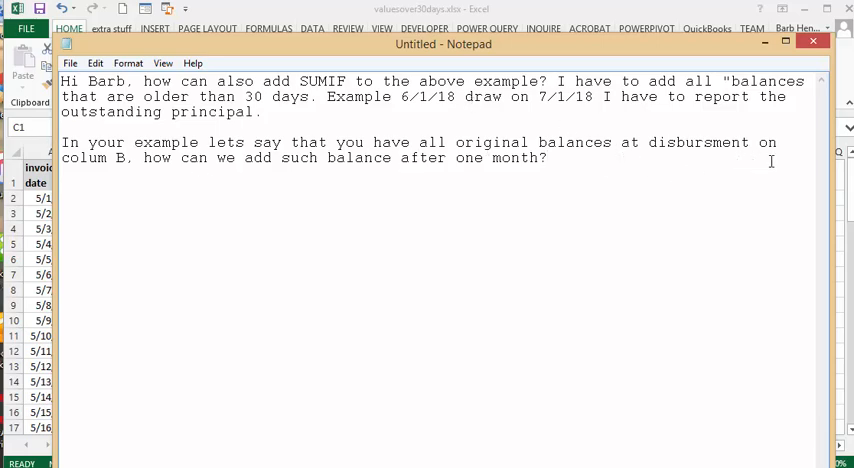
mouse_move(344, 164)
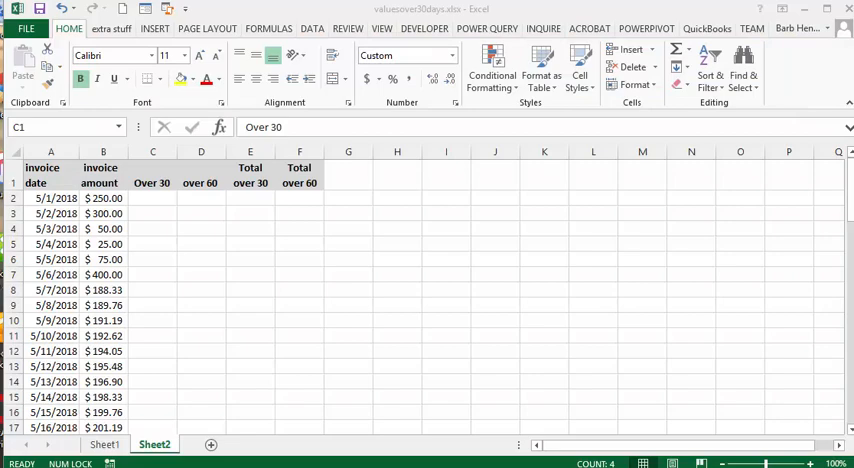
left_click(104, 444)
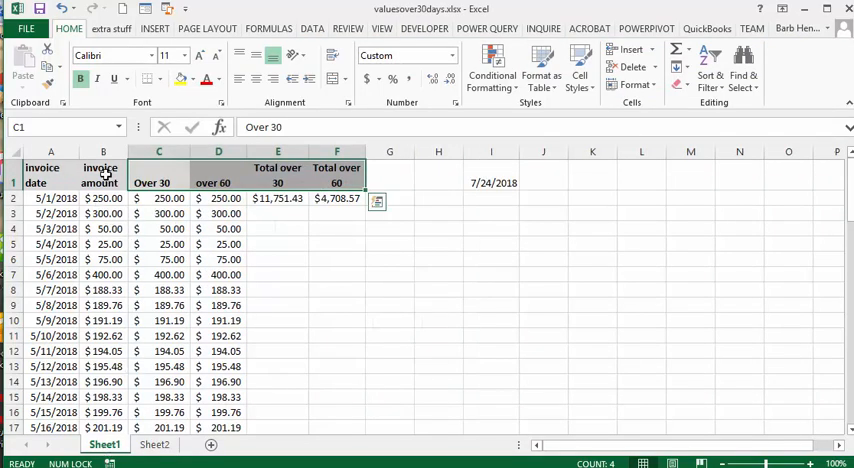
mouse_move(264, 272)
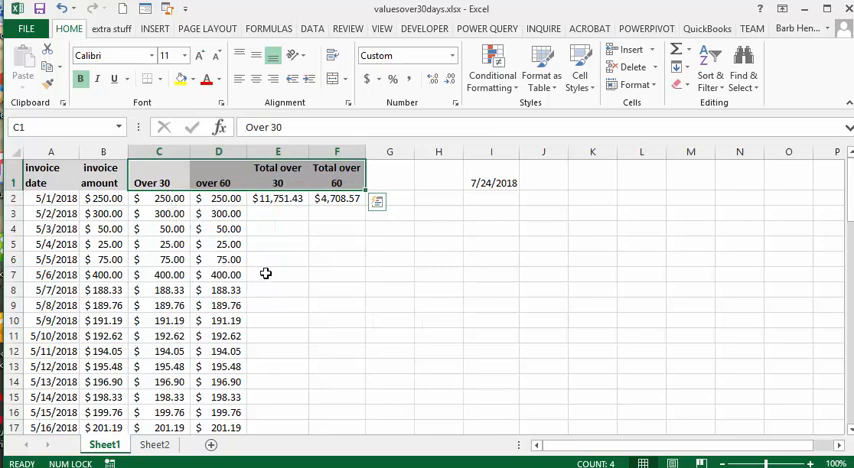
scroll("down", 3)
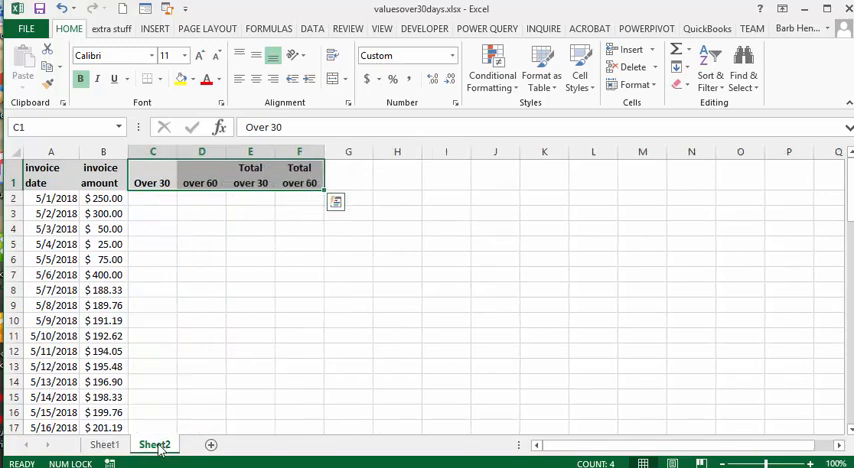
Enter =TODAY() in cell I1 so it shows the current date 7/24/2018.
left_click(446, 176)
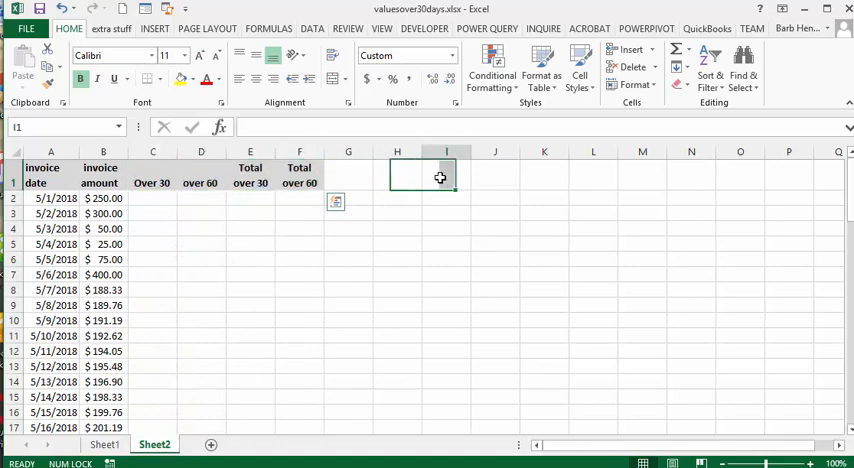
left_click(446, 176)
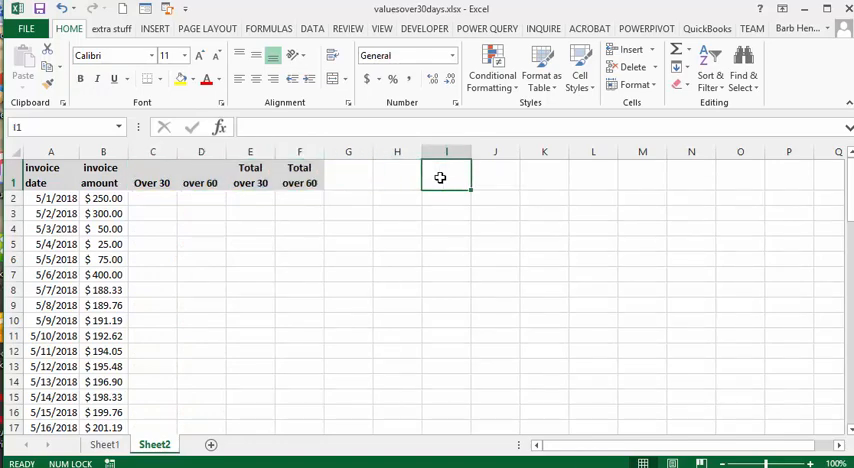
type("=to")
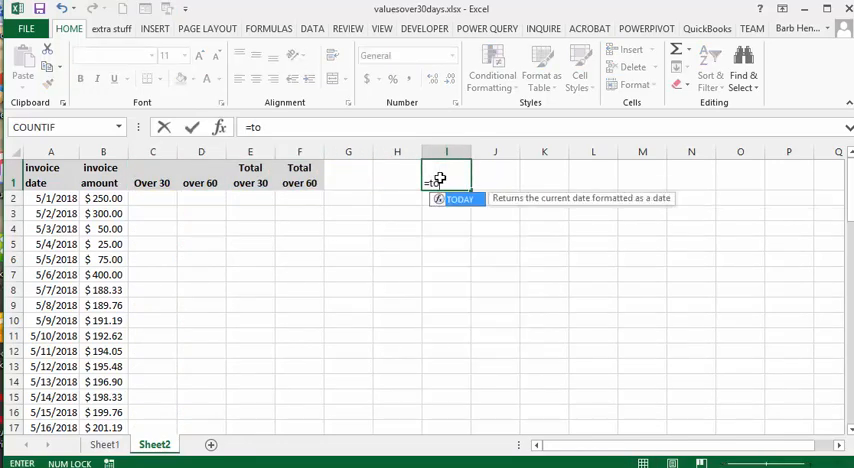
type("day")
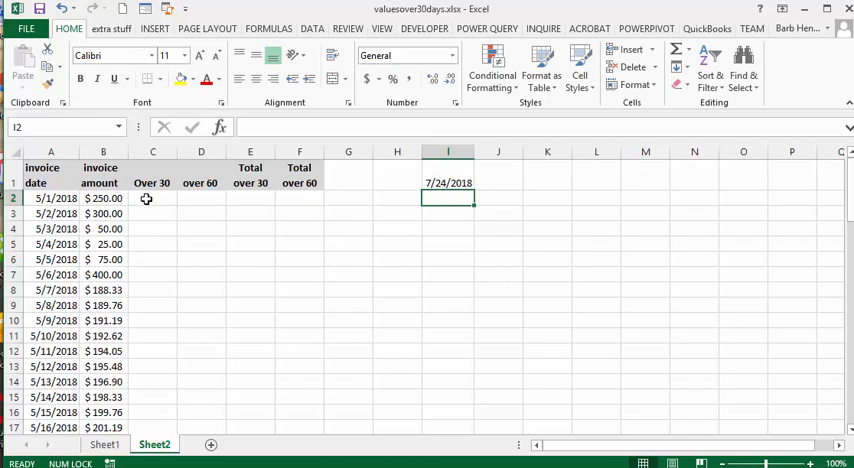
Enter =IF(A2+30<I1,B2,"") in C2 to return amounts over 30 days old.
left_click(152, 198)
type("=")
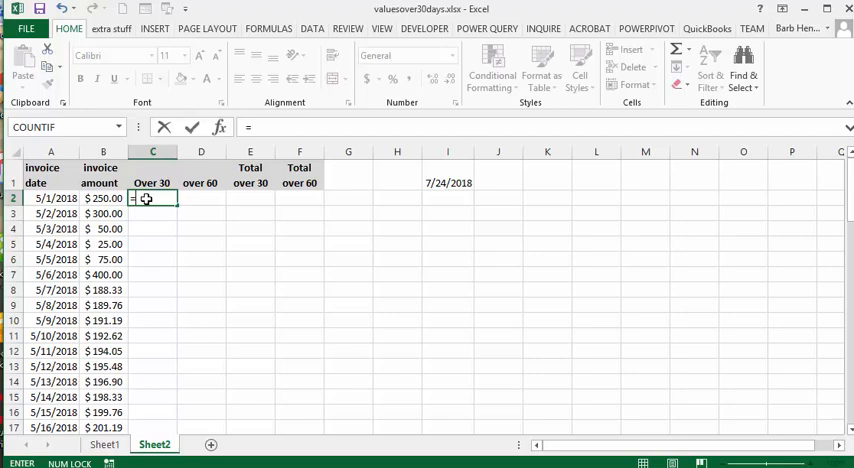
type("if(")
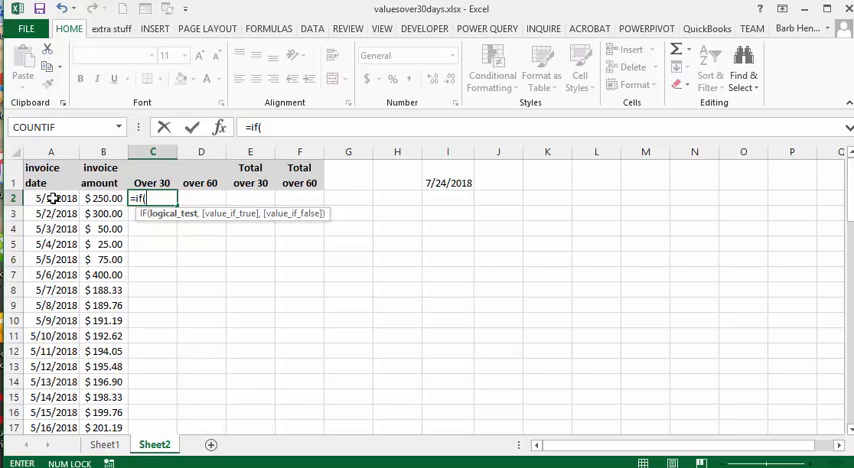
left_click(50, 198)
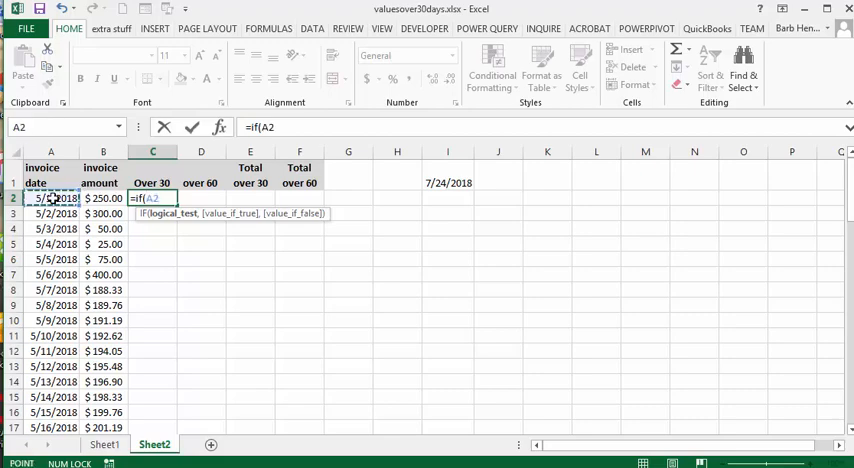
type("+")
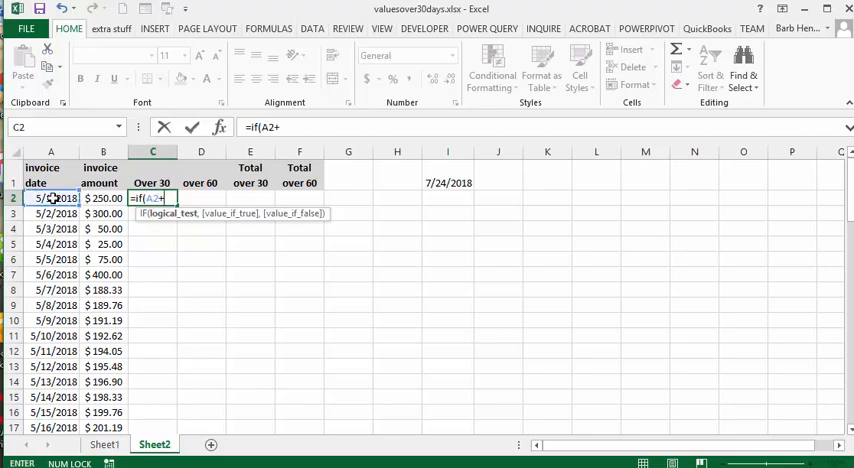
type("30")
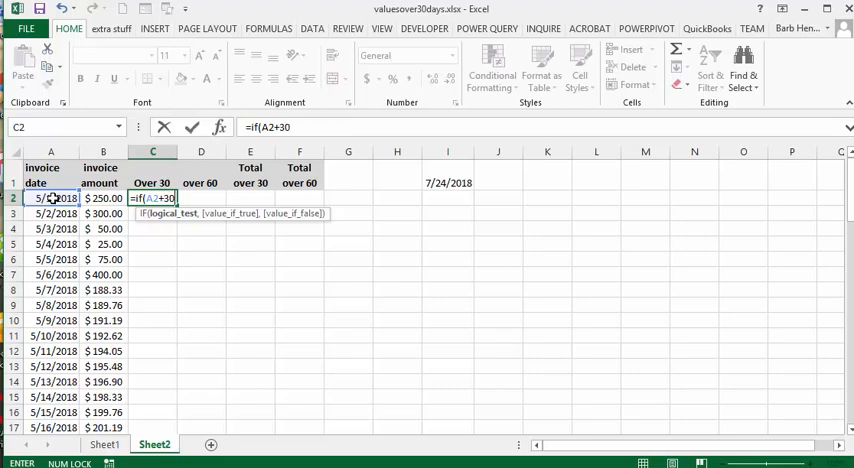
type("<")
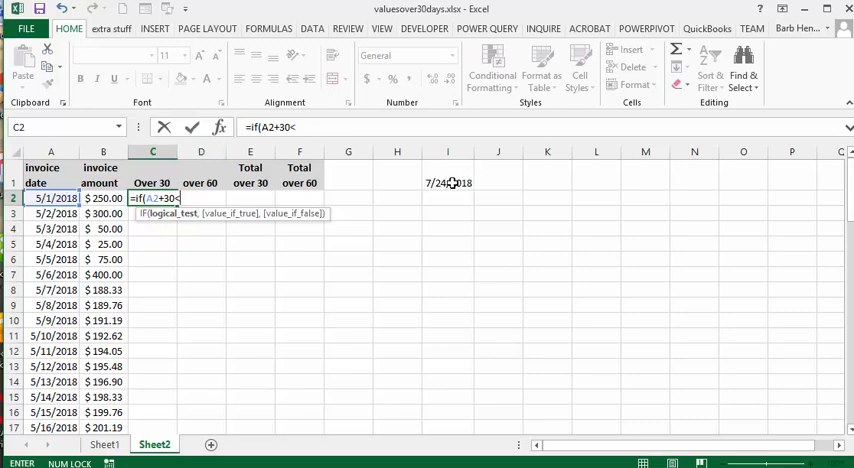
left_click(448, 182)
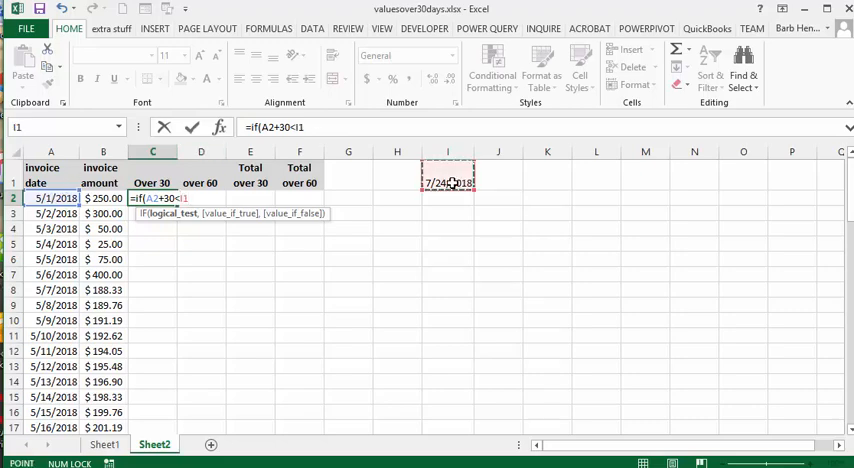
type(",")
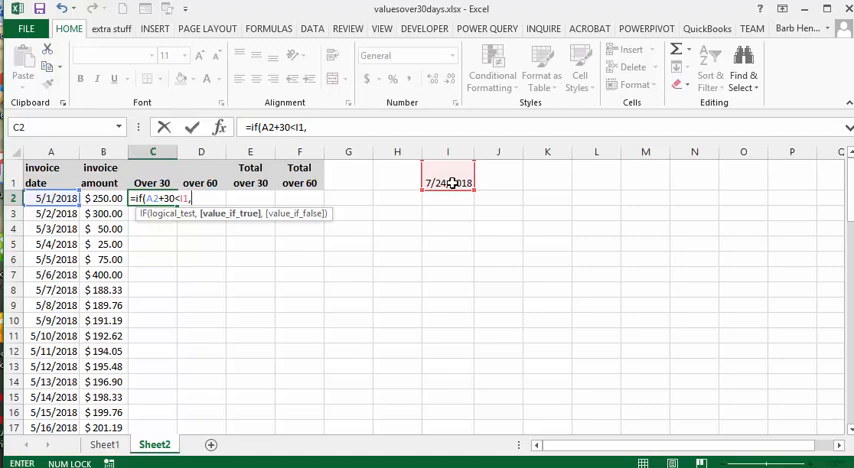
mouse_move(96, 198)
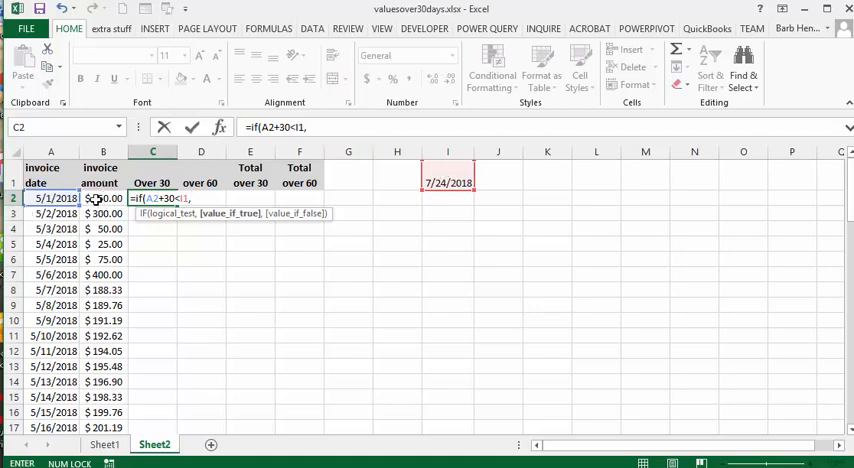
left_click(104, 198)
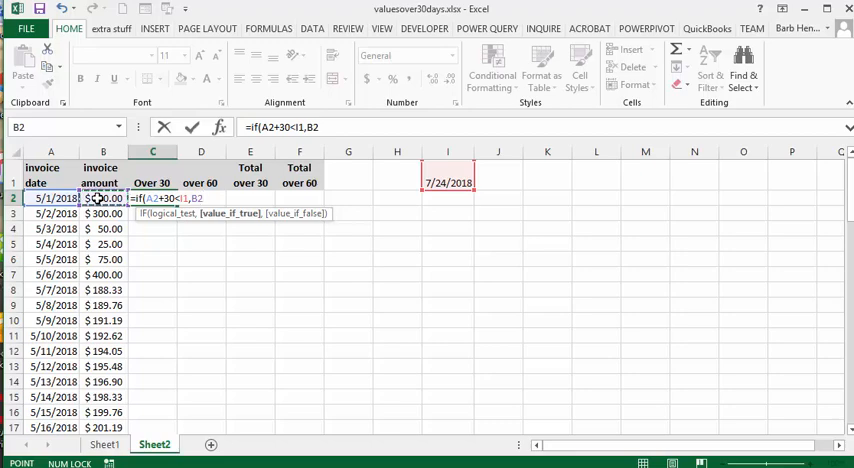
type(",")
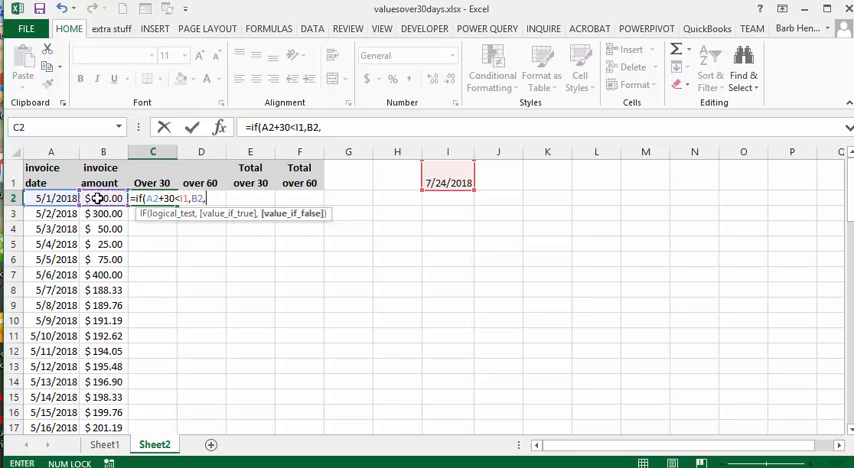
type("\"\")")
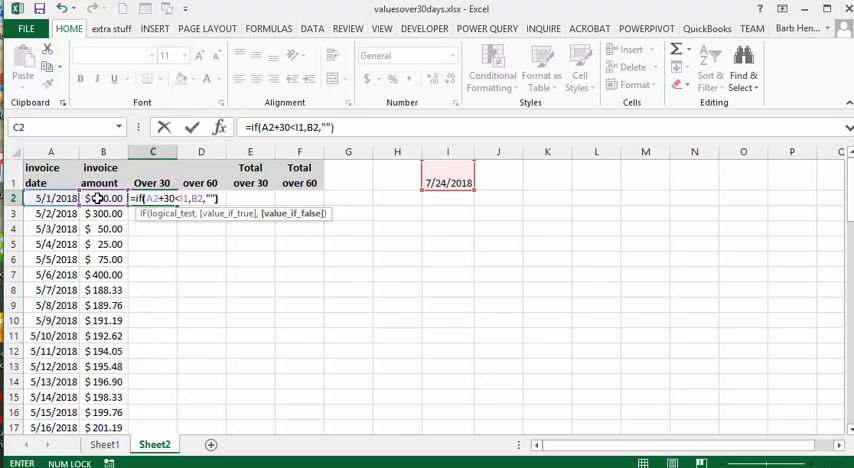
key("Return")
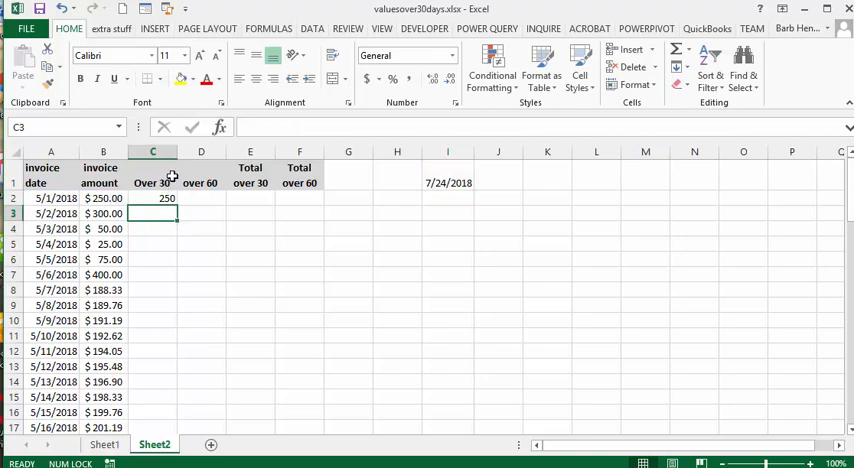
Fix the formula's I1 date reference as absolute ($I$1) and re-confirm it in C2.
left_click(152, 198)
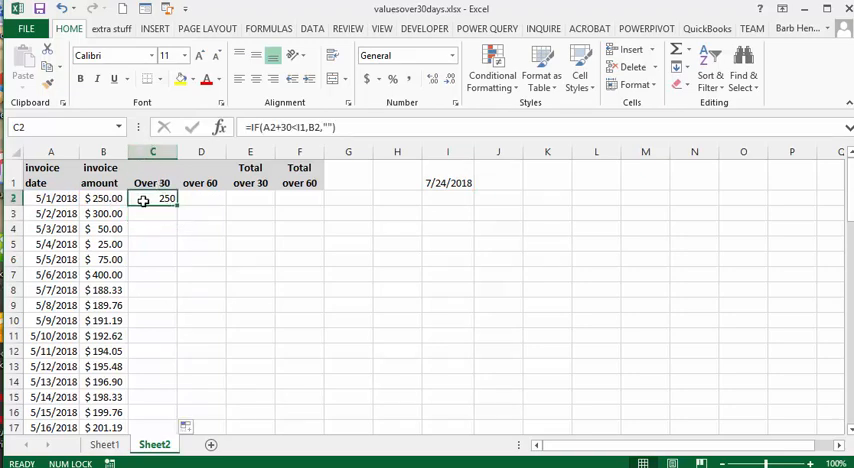
mouse_move(236, 168)
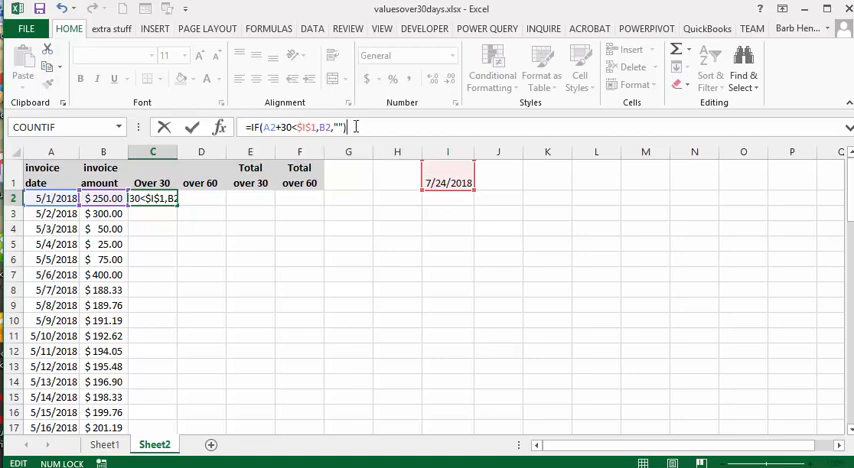
key("Return")
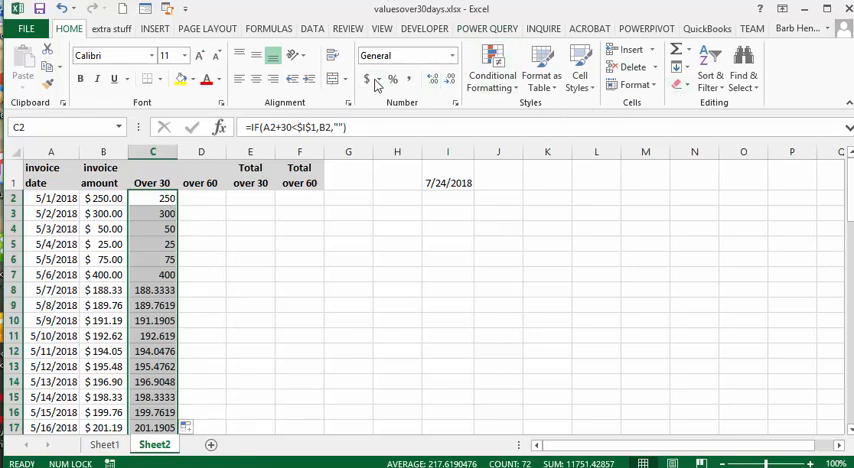
Start the D2 formula =IF(A2+60<$I$1 with the I1 reference locked via F4.
left_click(368, 80)
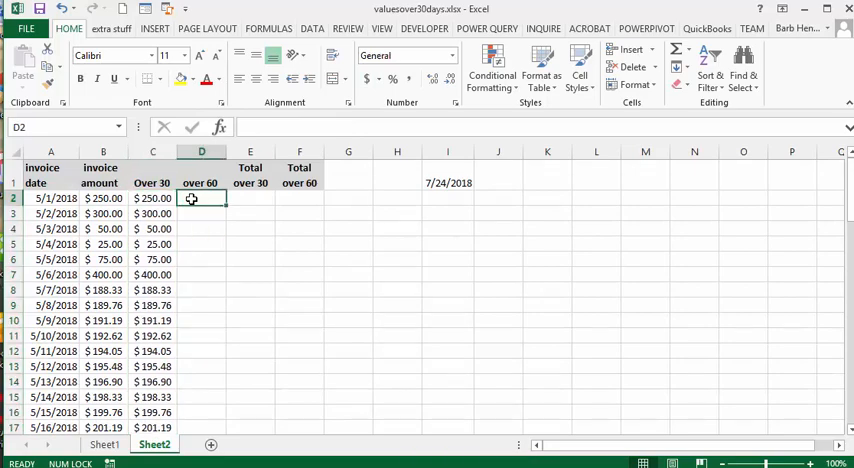
type("=")
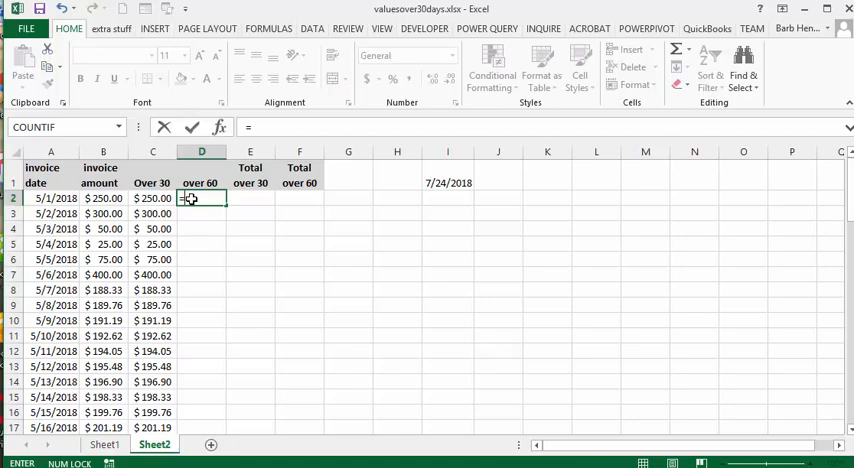
type("if(")
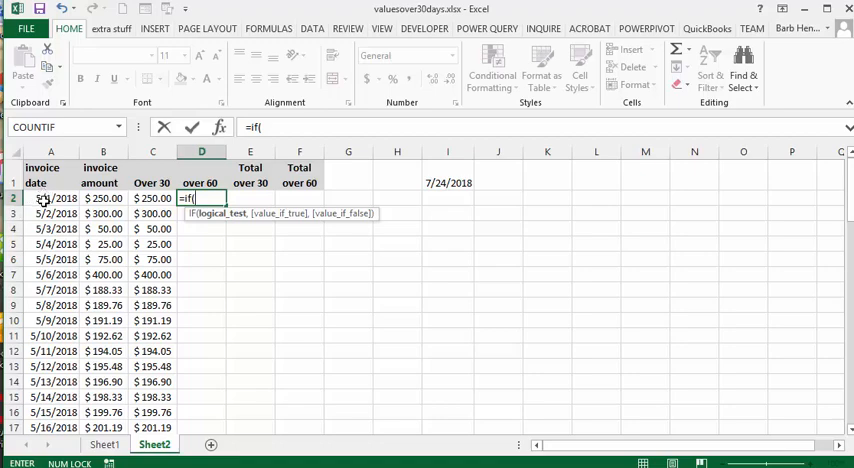
left_click(50, 198)
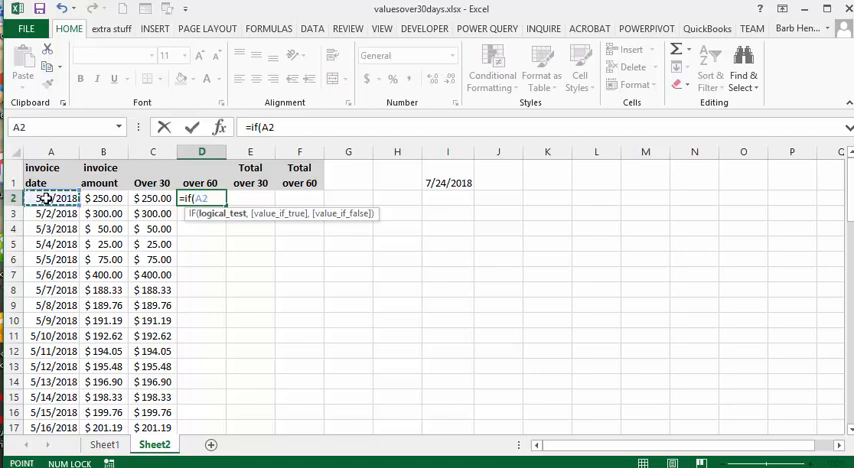
type("+")
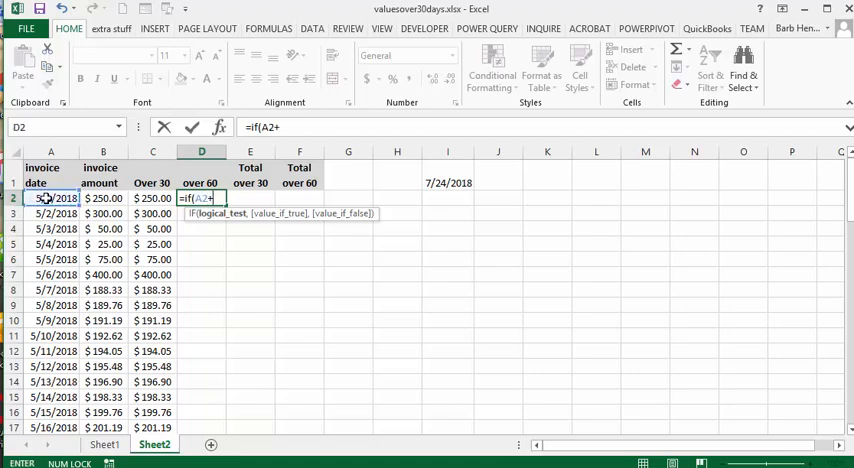
type("60")
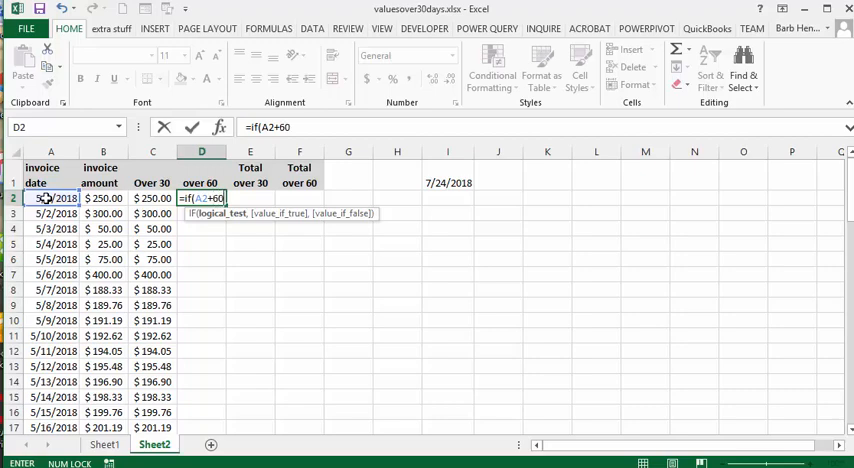
type(",")
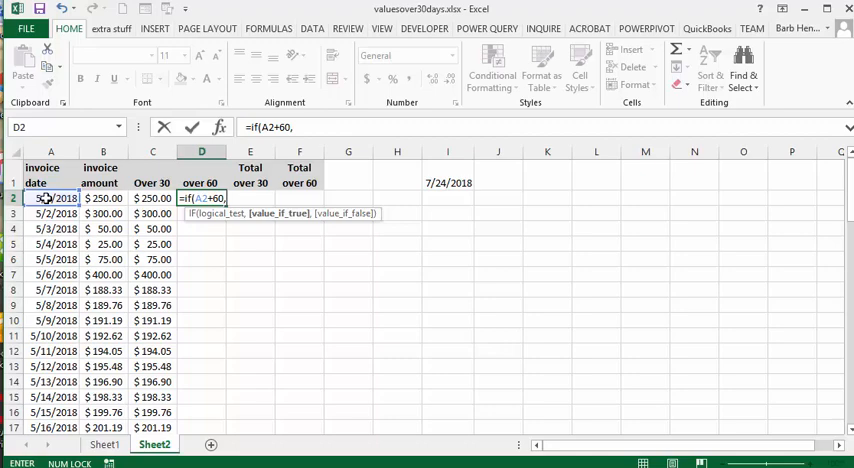
type("<")
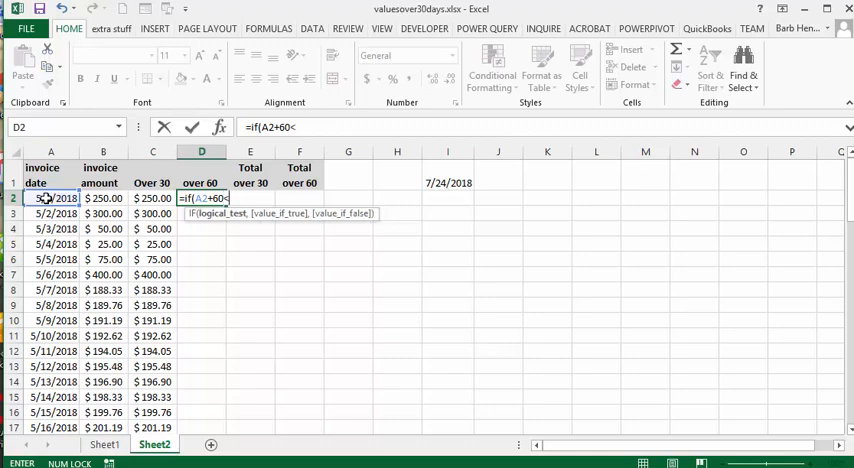
mouse_move(508, 184)
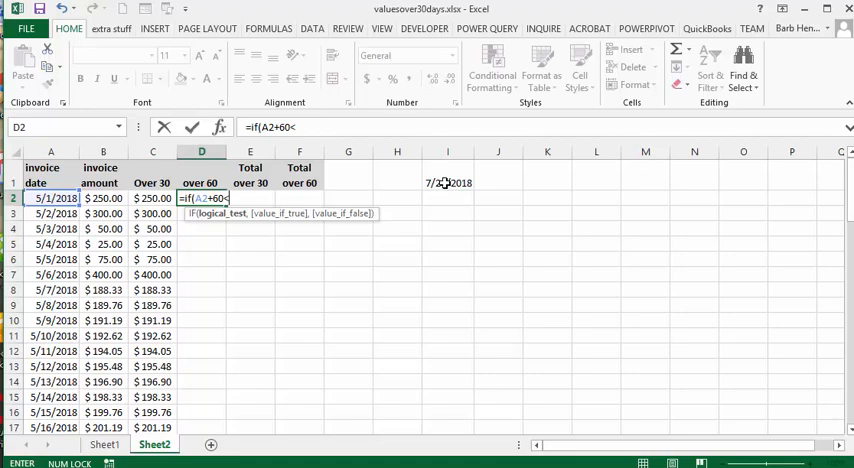
left_click(448, 182)
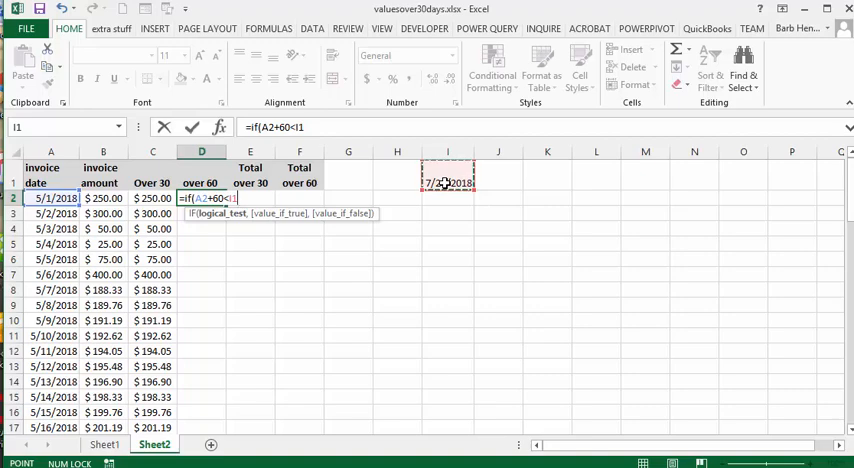
key("f4")
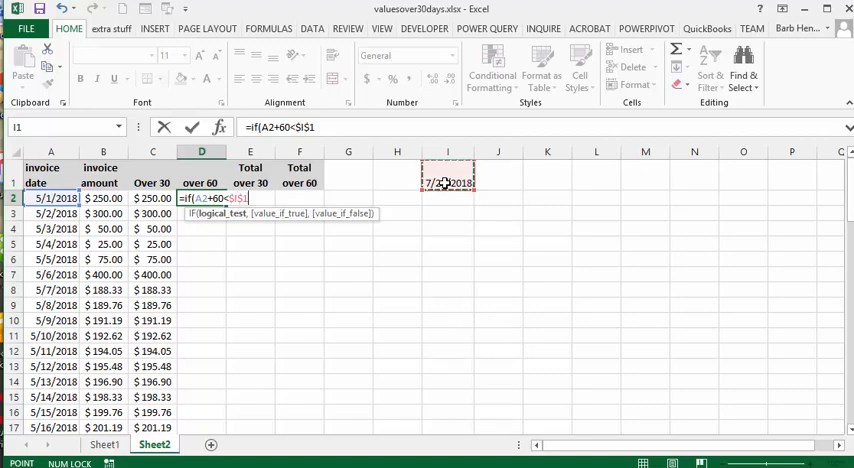
Complete the D2 formula to return B2 when true and "" otherwise, giving 250.
type(",")
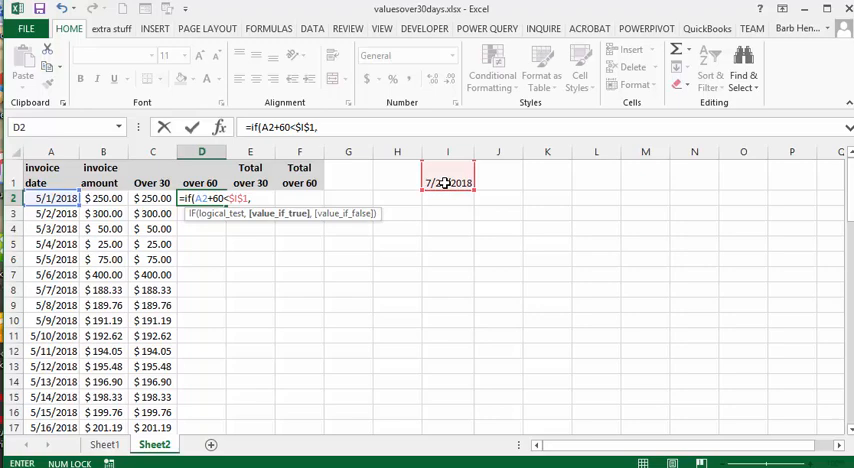
type(",")
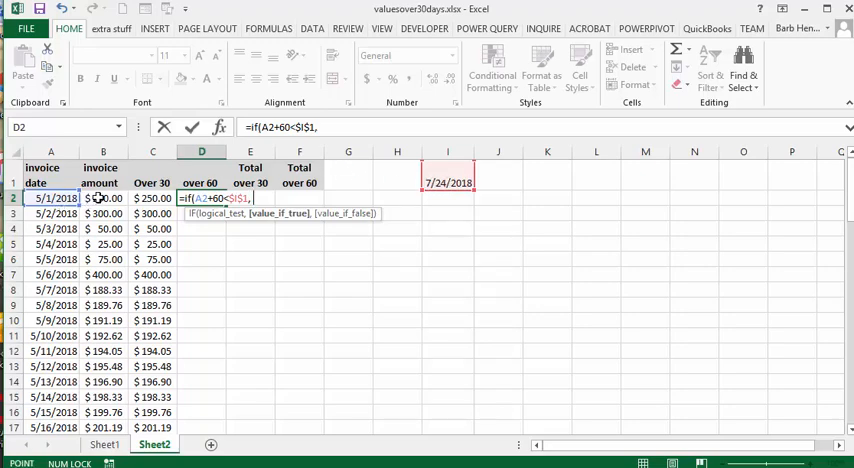
left_click(104, 198)
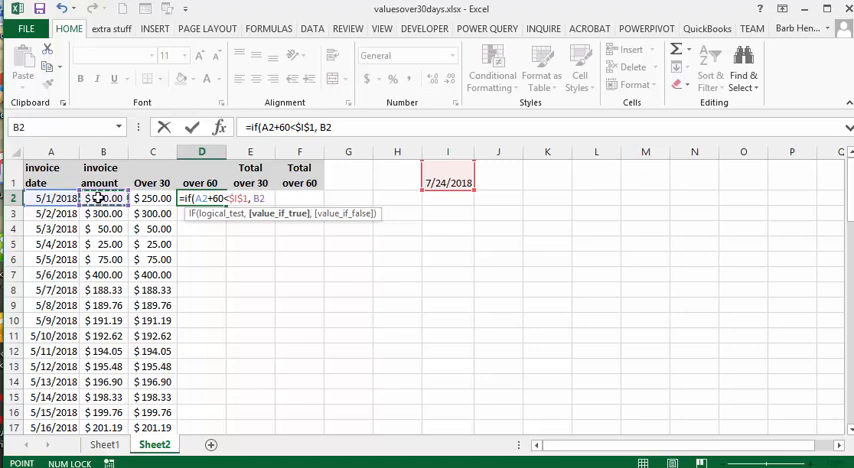
type(",")
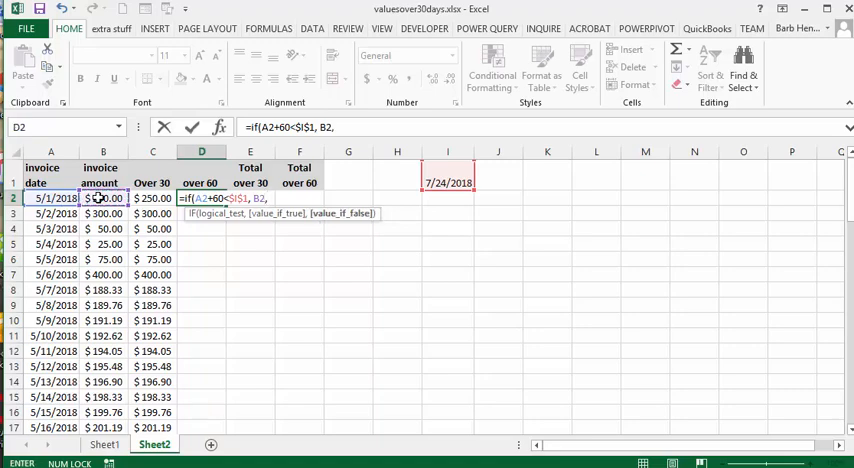
type("\"\")")
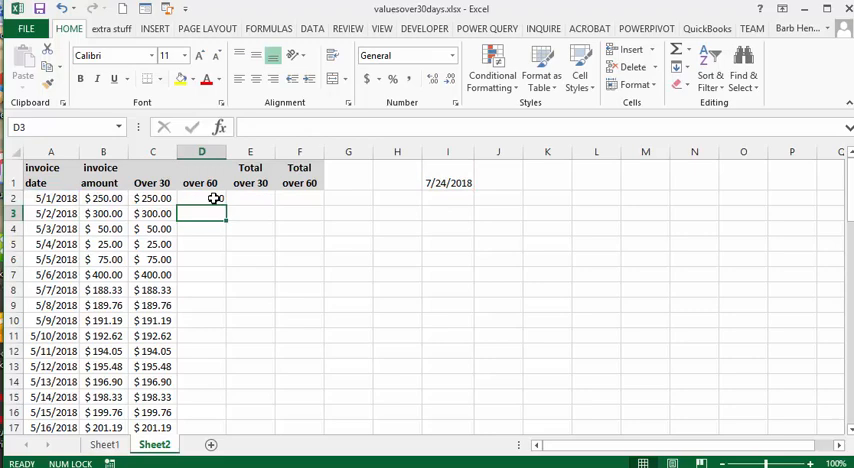
left_click(200, 198)
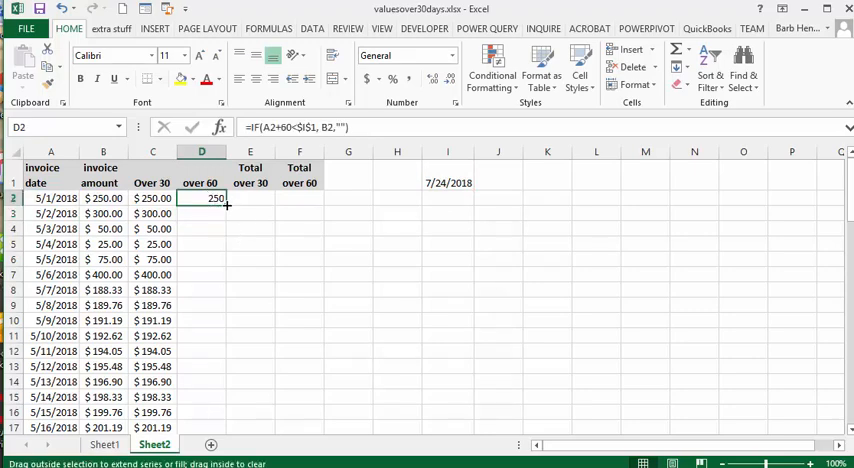
Fill the Over 60 formula from D2 down to row 73 and format it as Accounting dollars.
left_click_drag(218, 198, 218, 428)
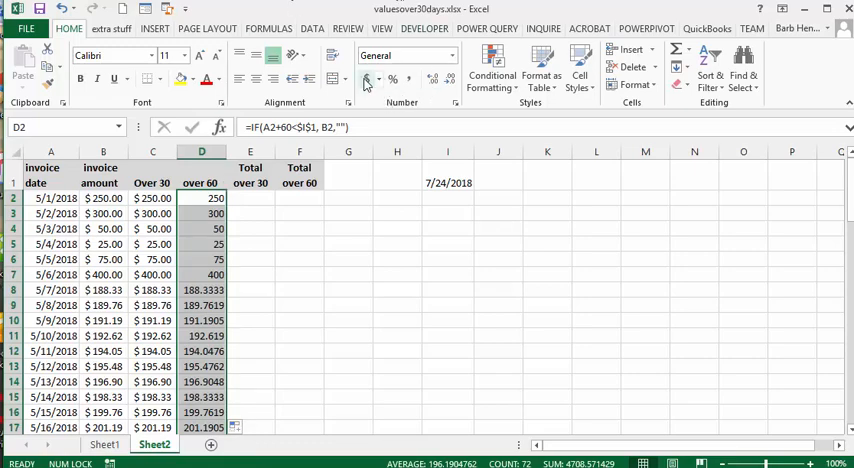
left_click(366, 84)
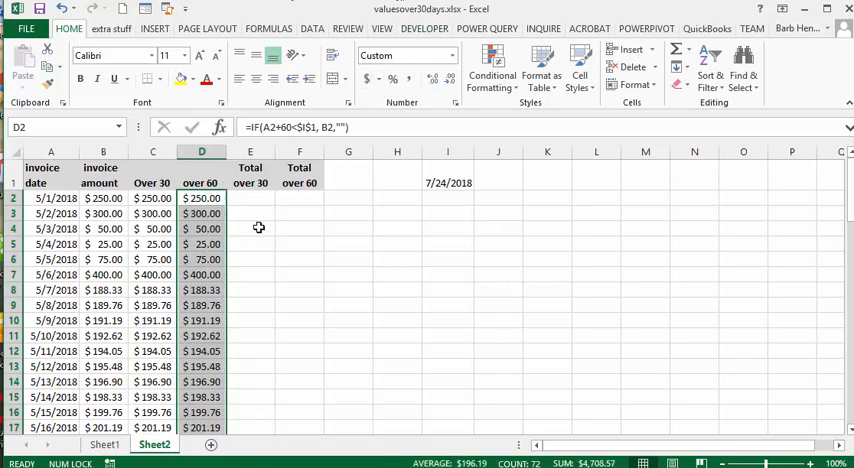
mouse_move(256, 220)
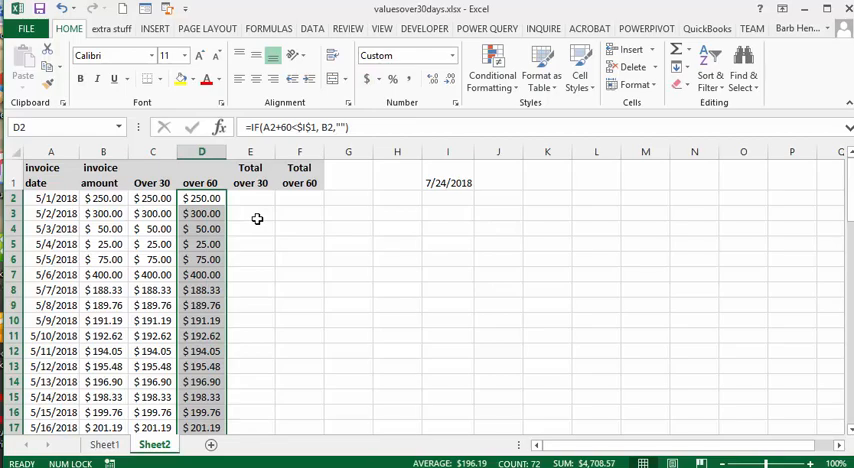
scroll("down", 3)
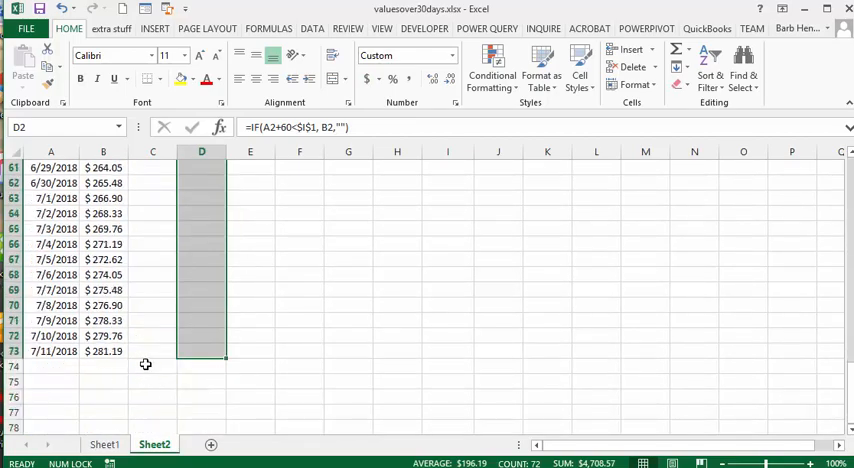
Sum C2:C73 in C74 and copy it to D74, giving $11,751.43 and $4,708.57.
left_click(152, 366)
type("=SUM()")
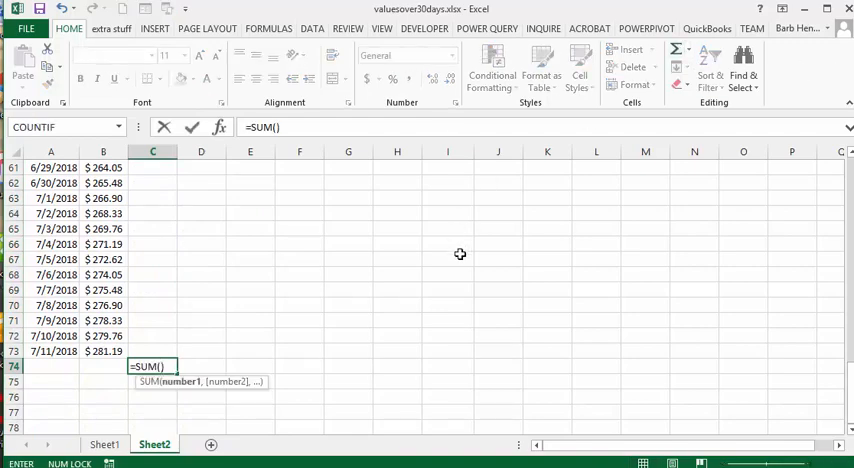
scroll("up", 3)
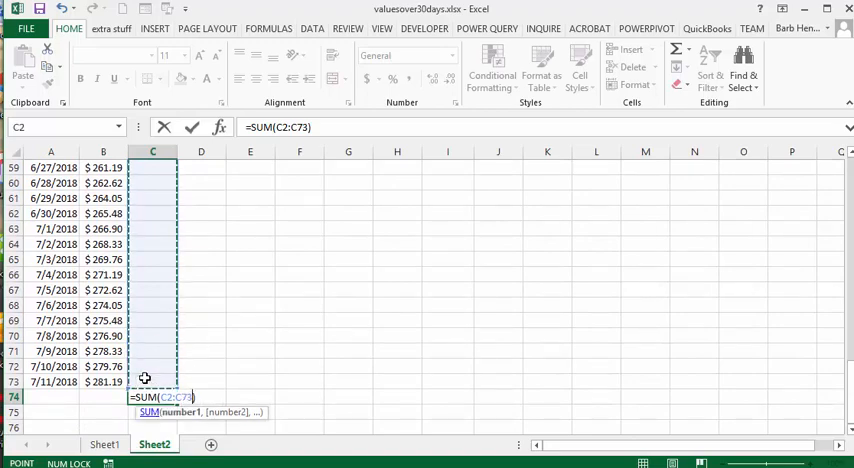
key("Return")
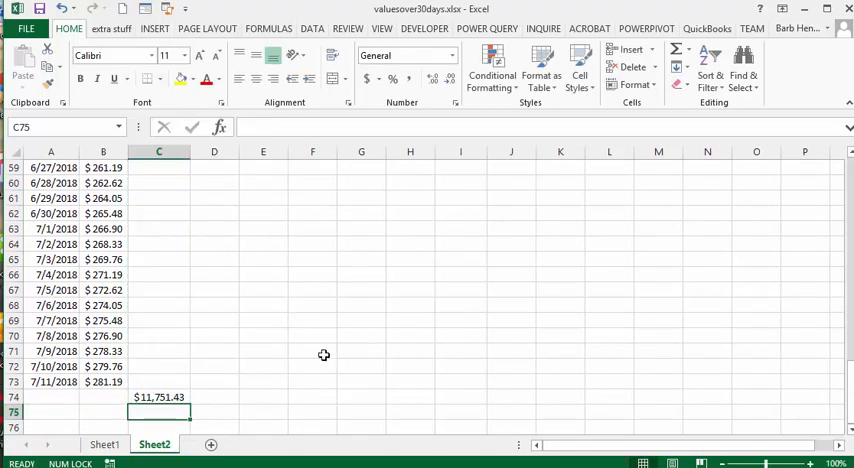
mouse_move(152, 392)
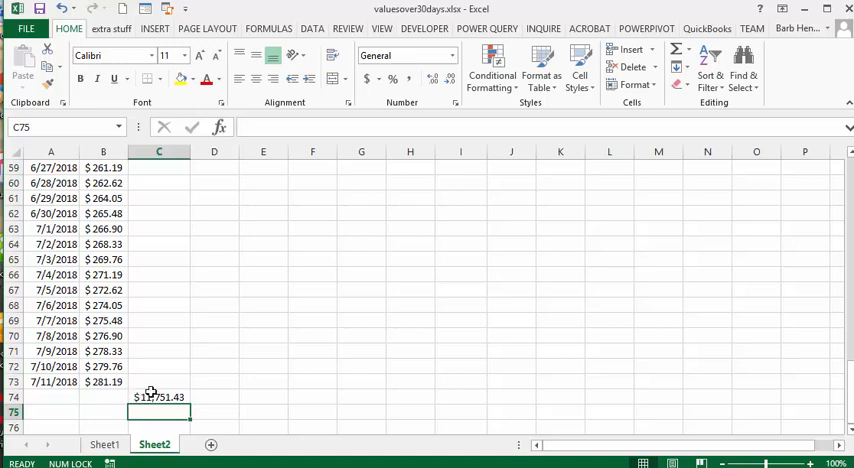
left_click(160, 396)
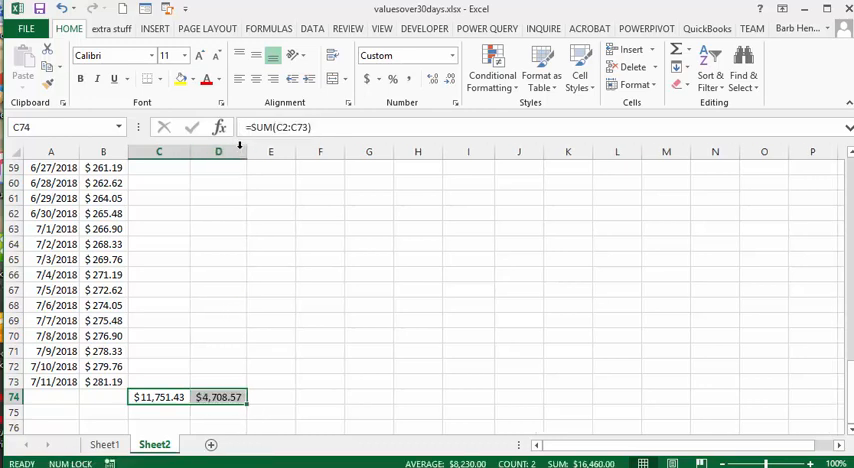
scroll("up", 3)
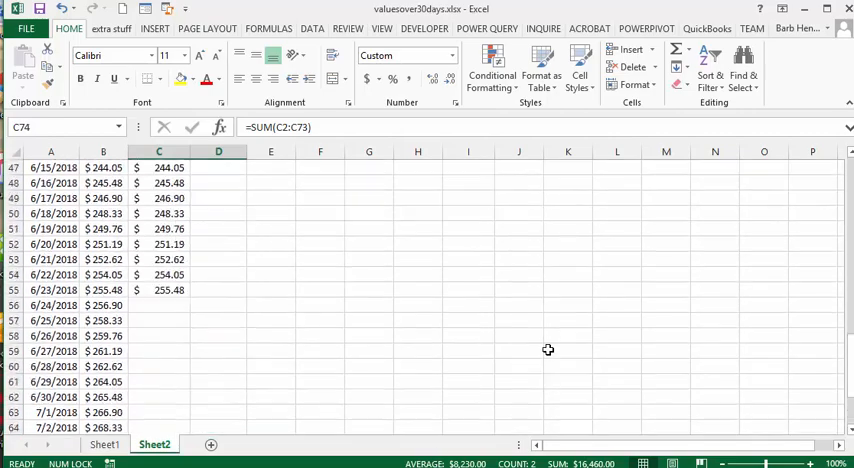
scroll("up", 3)
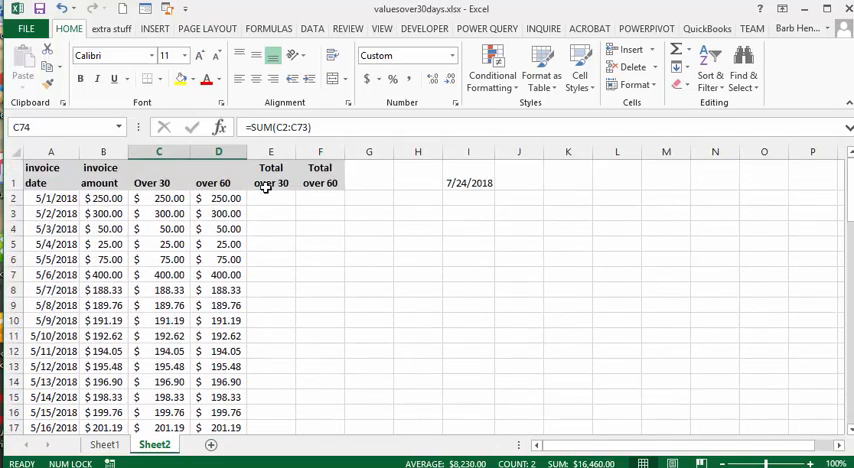
Reference C74 and D74 in E2 and F2 and widen column F to show $4,708.57.
left_click(272, 198)
type("=")
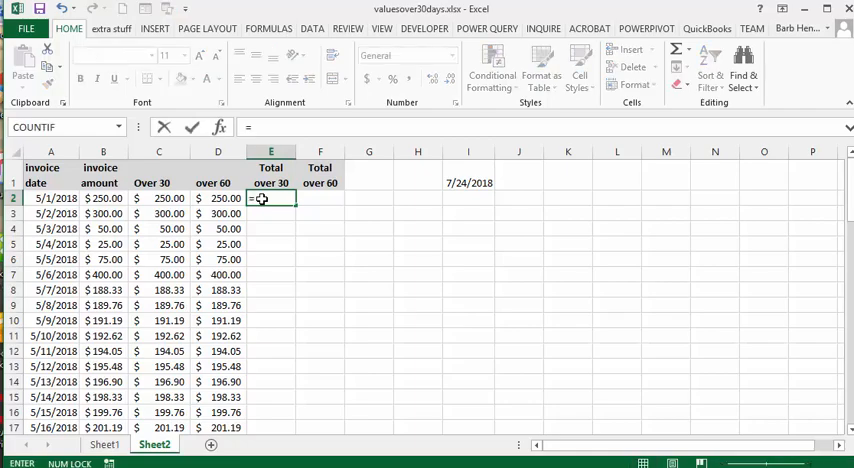
scroll("down", 3)
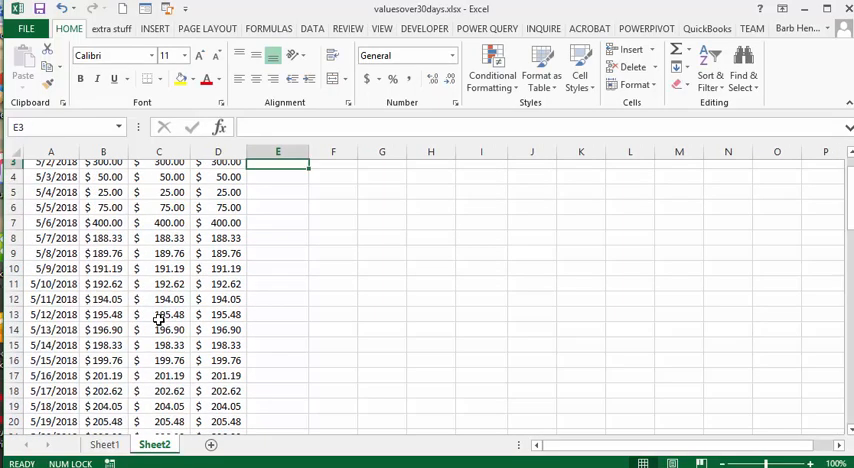
scroll("up", 3)
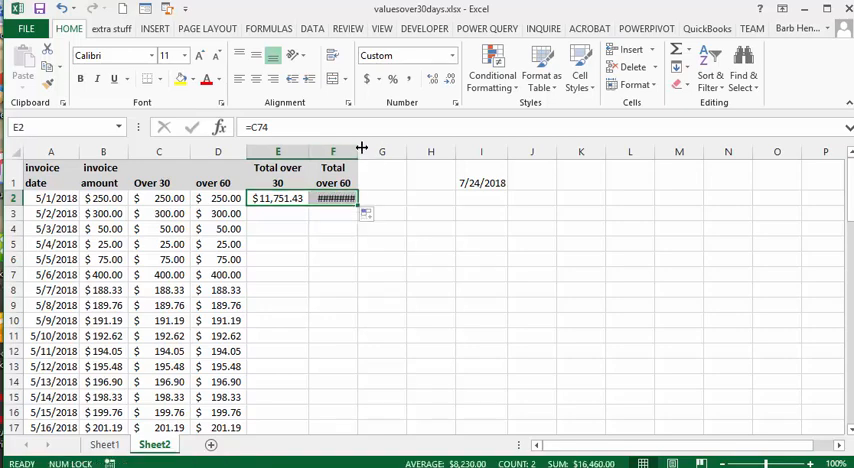
left_click_drag(362, 152, 376, 152)
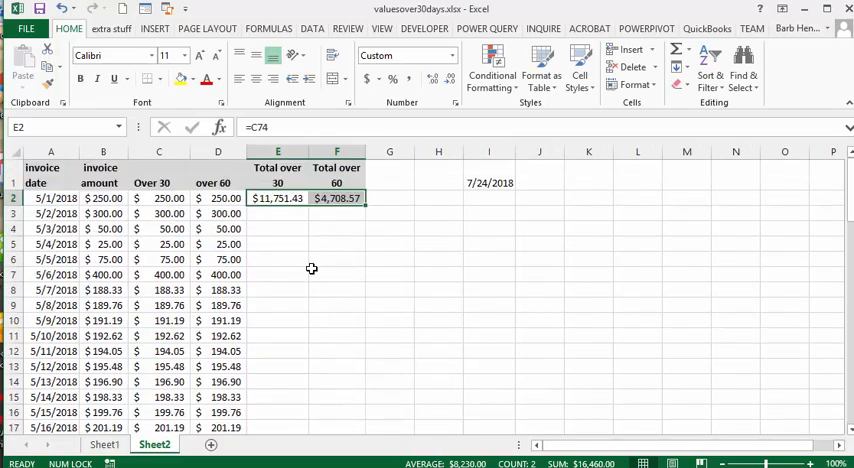
scroll("down", 3)
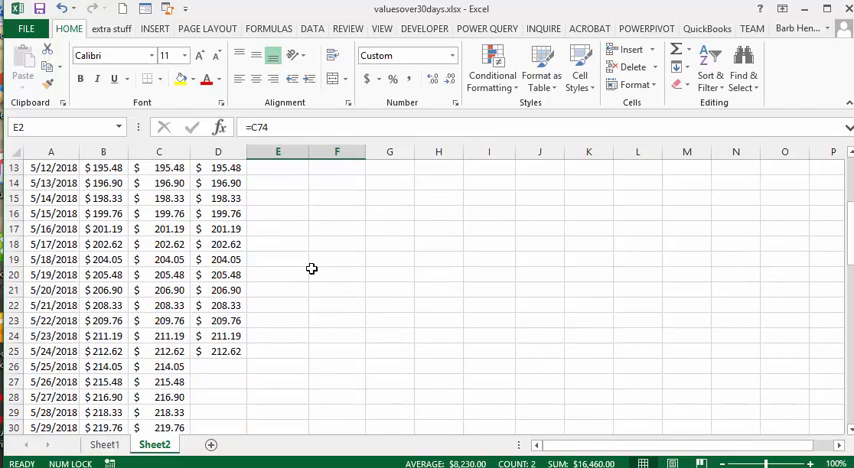
scroll("up", 3)
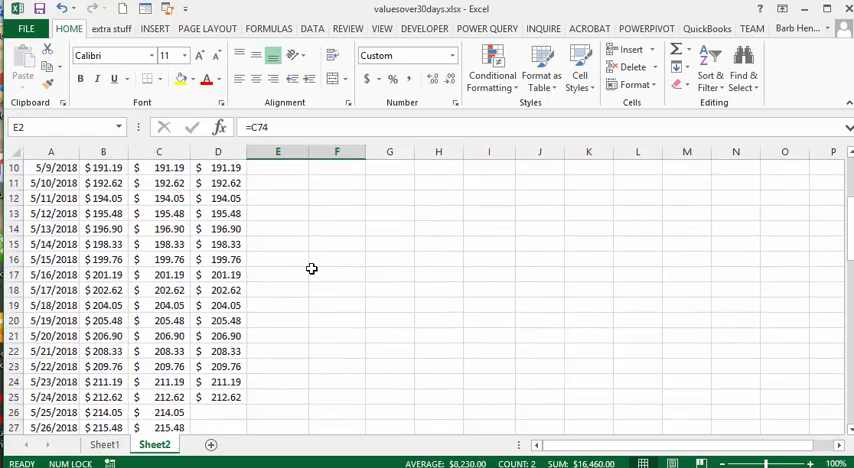
scroll("up", 3)
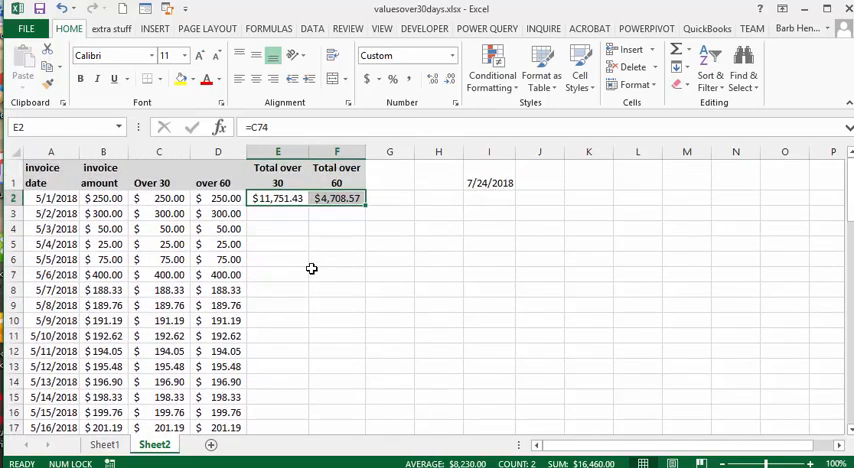